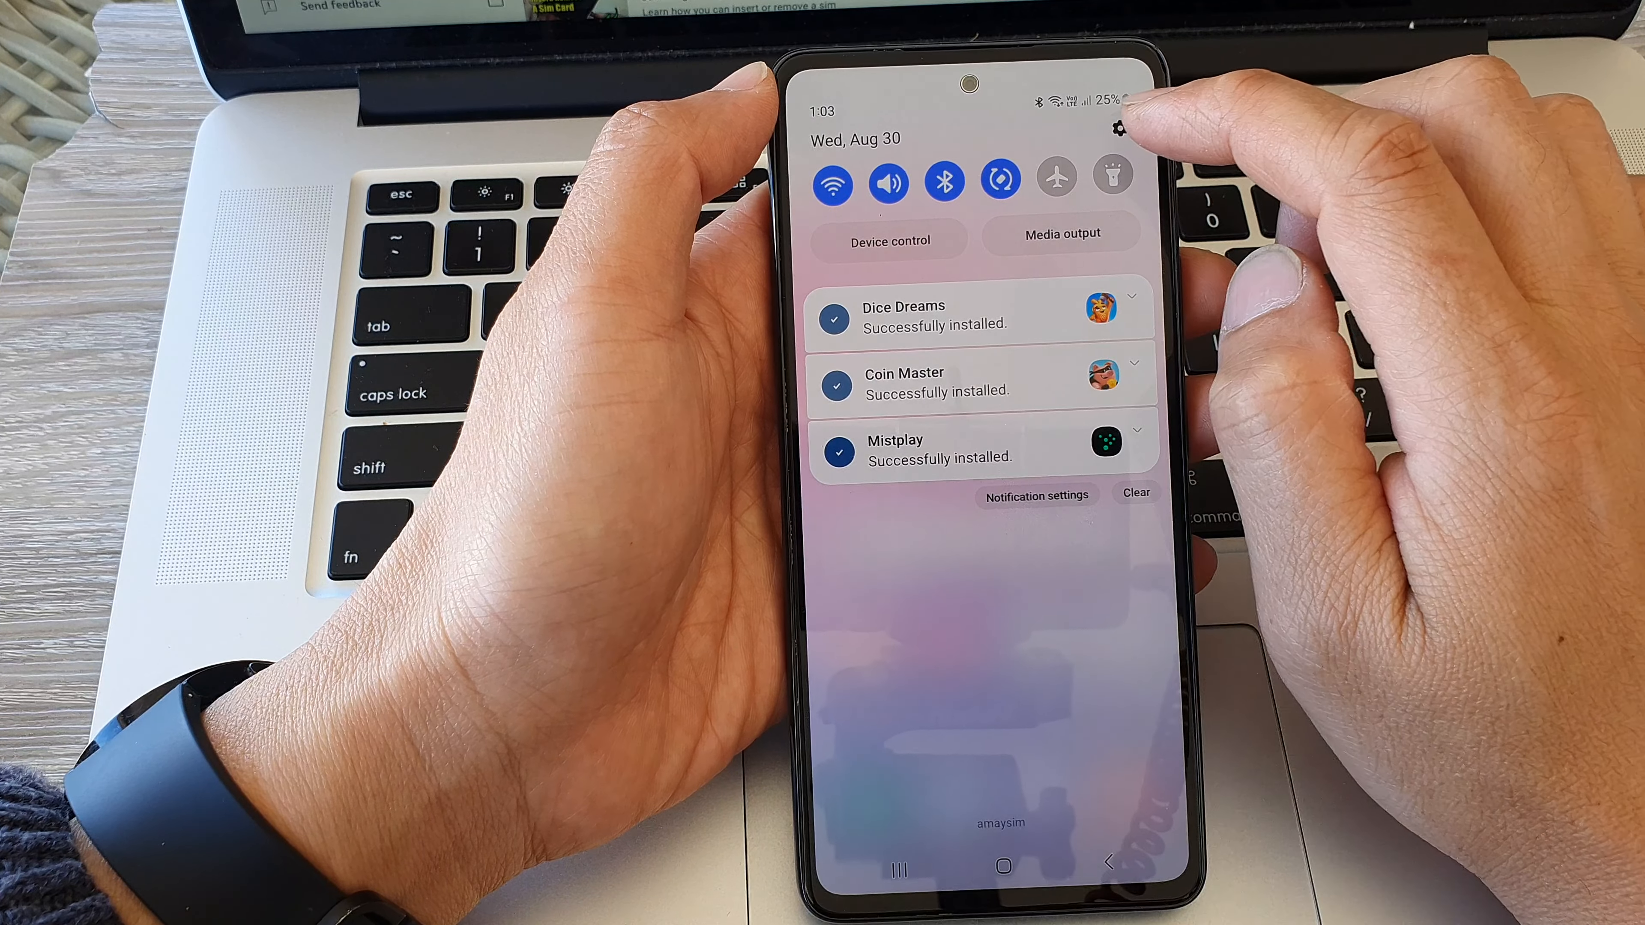
- Open Settings from the gear icon in the quick settings panel
left_click(1116, 128)
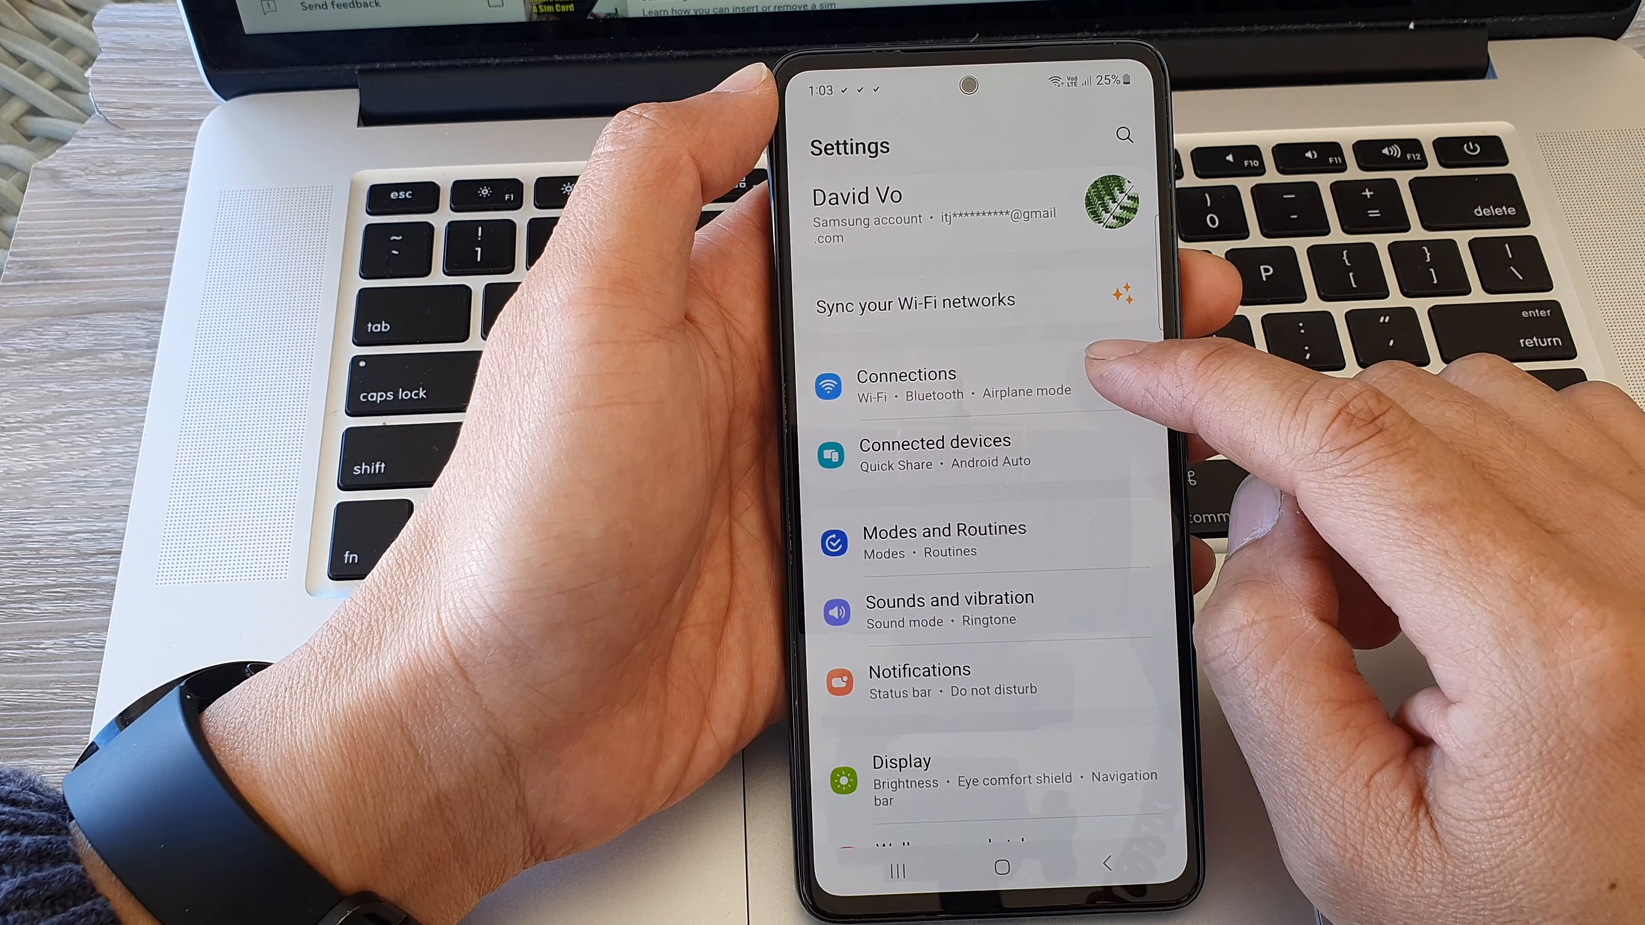
- Go through Connections and Wi-Fi to the details page of the connected network 'David'
left_click(906, 383)
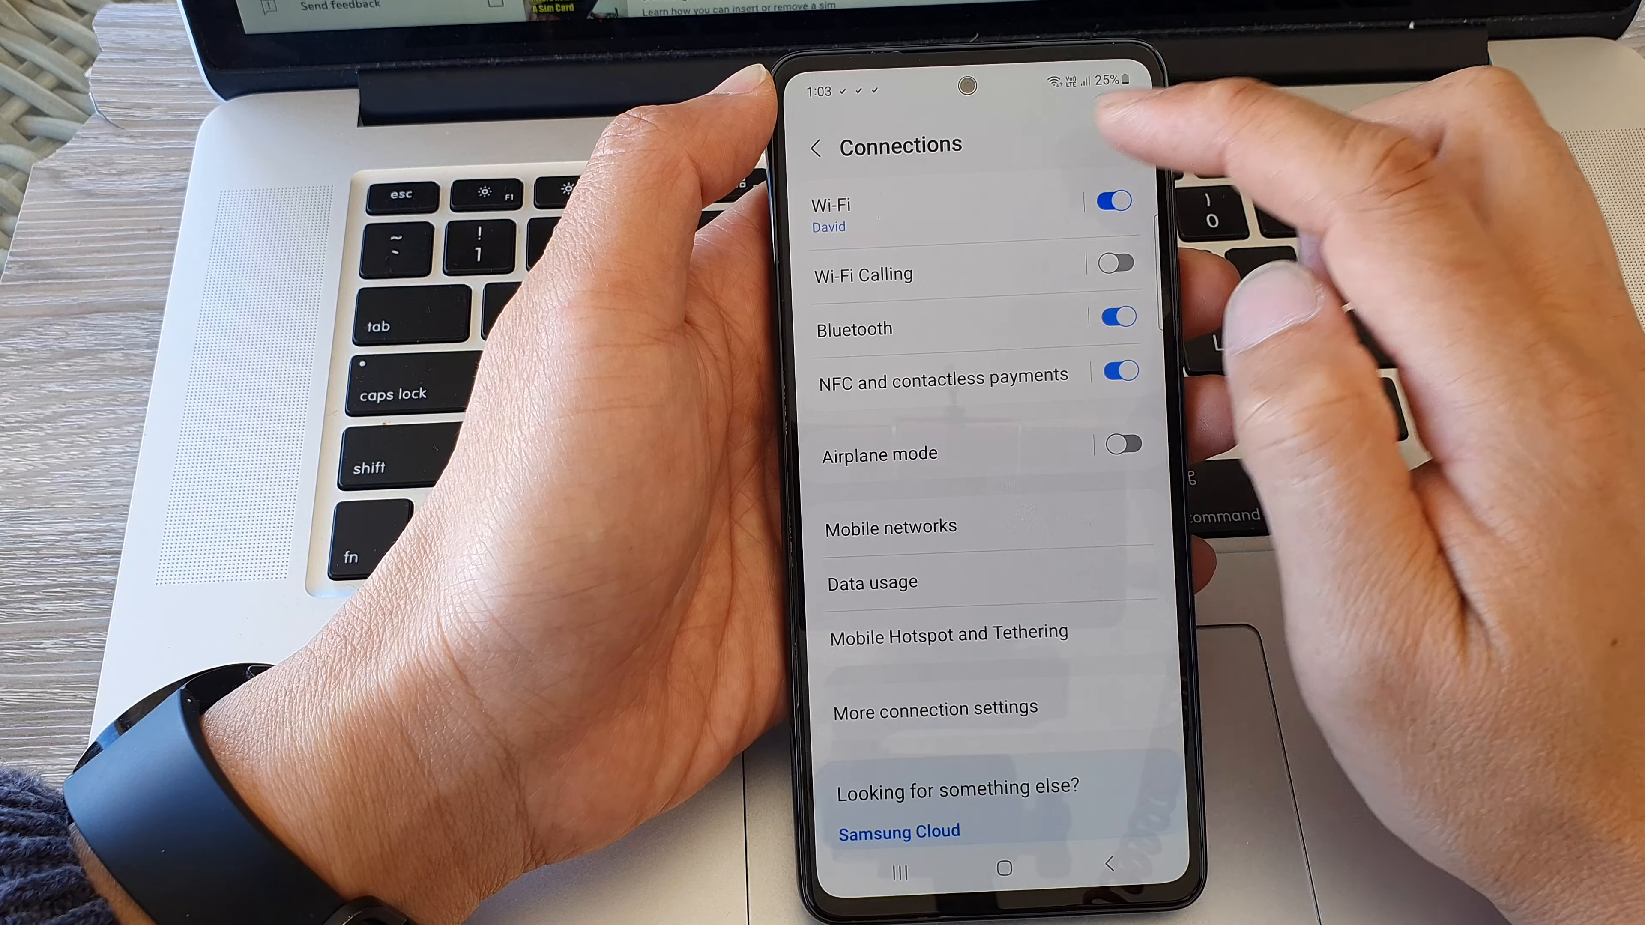
left_click(856, 215)
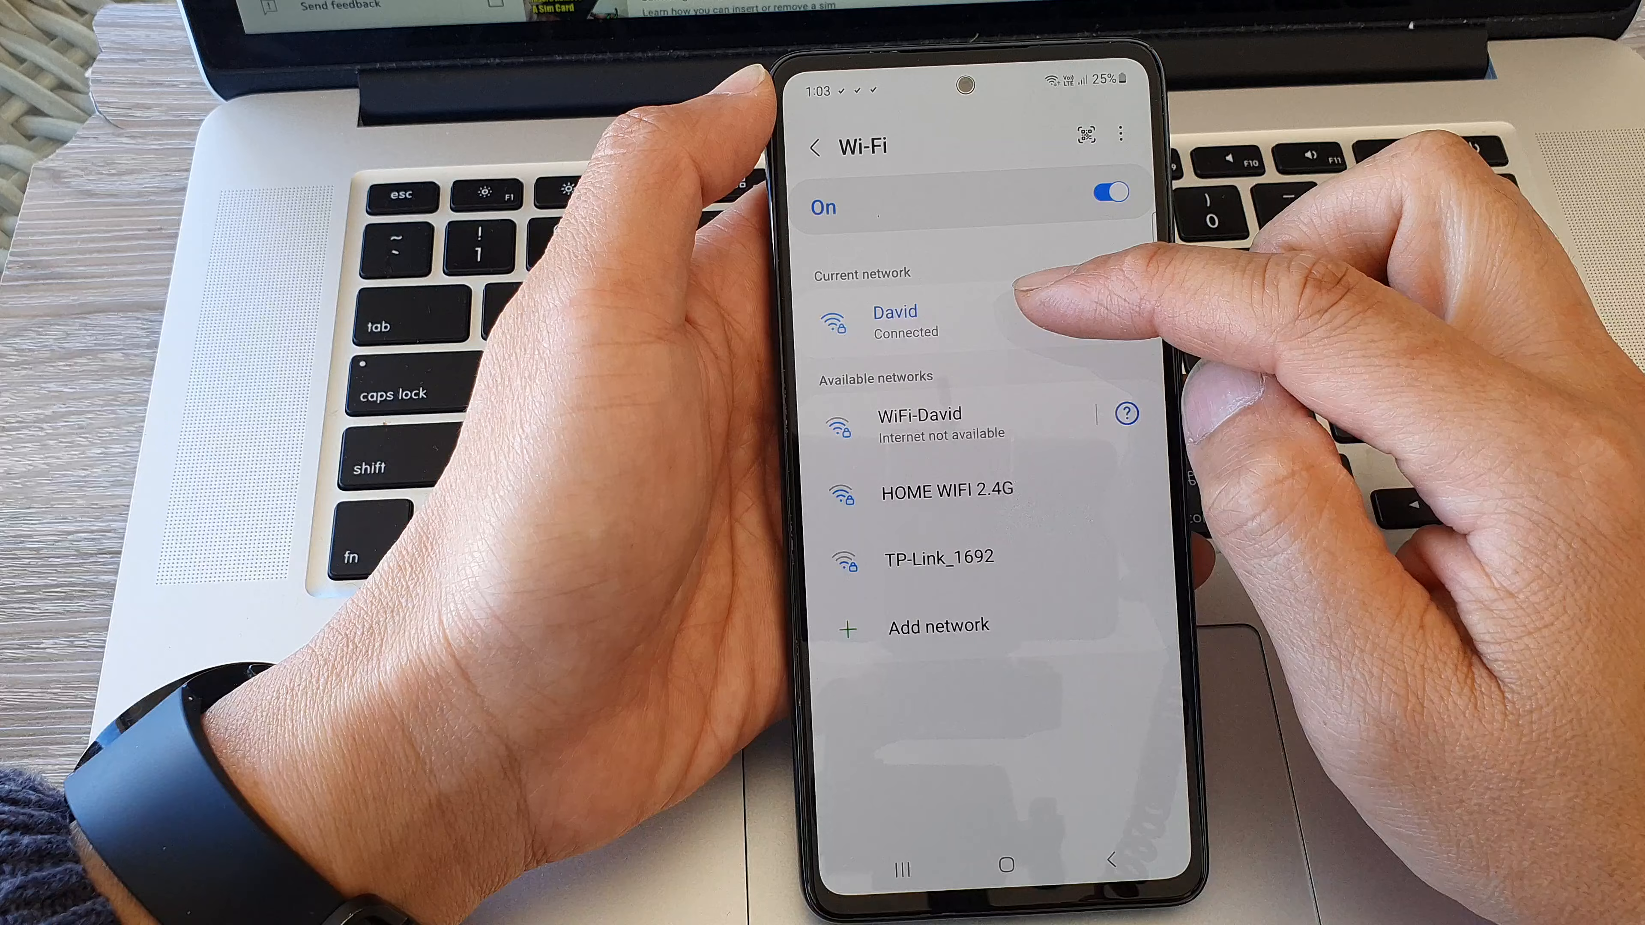
mouse_move(1081, 314)
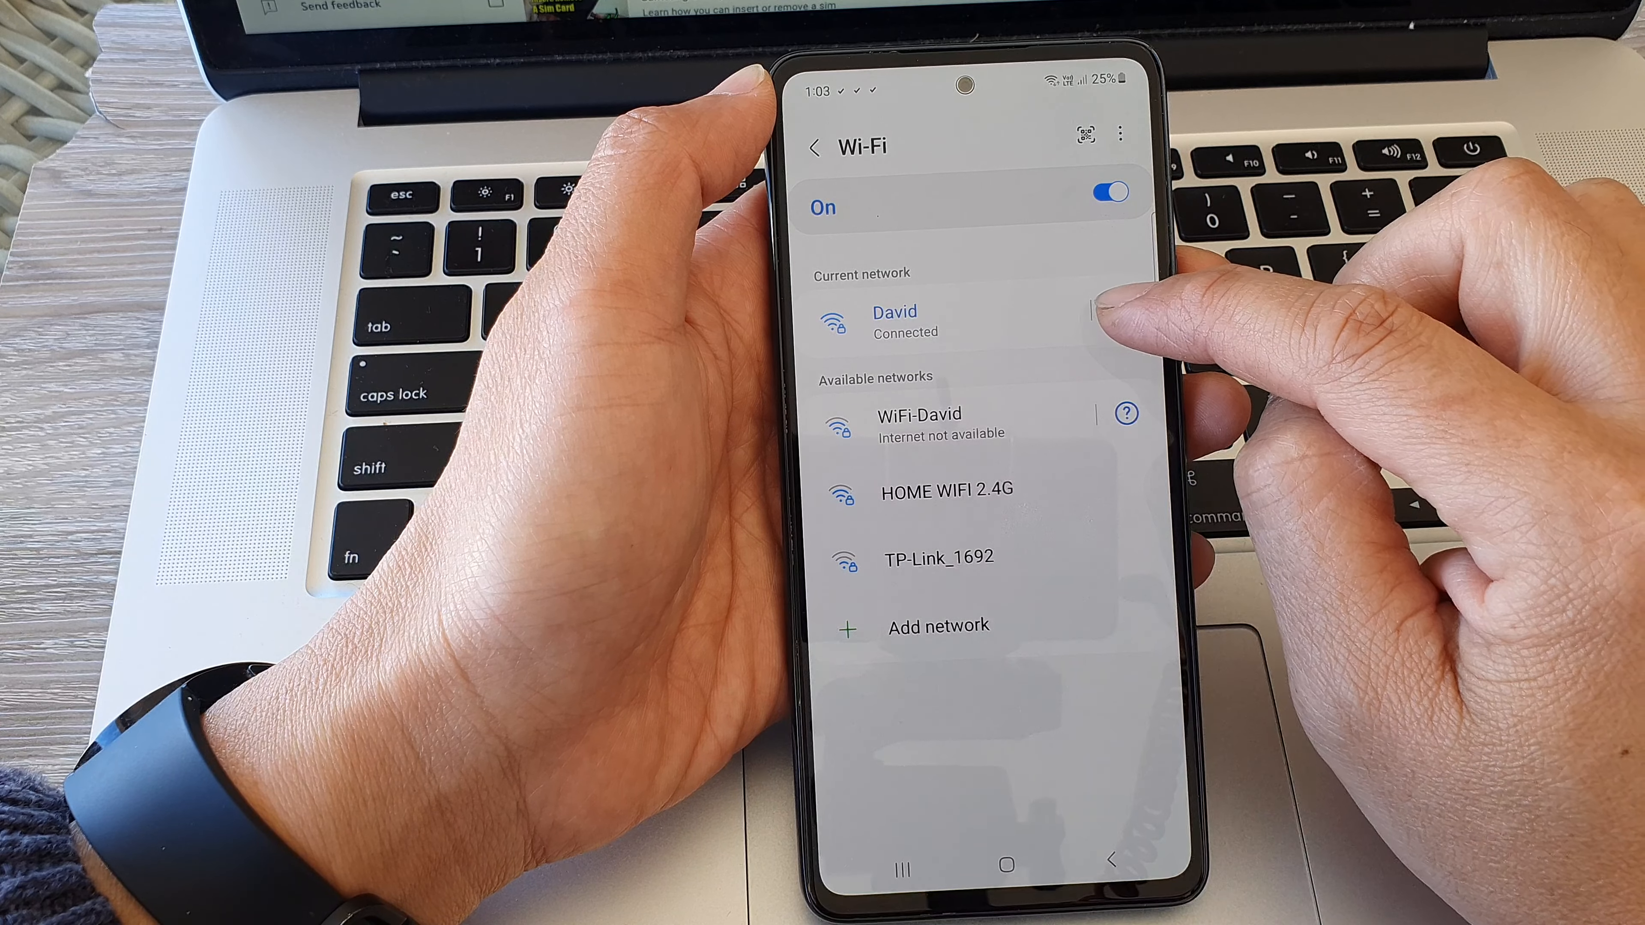
left_click(894, 321)
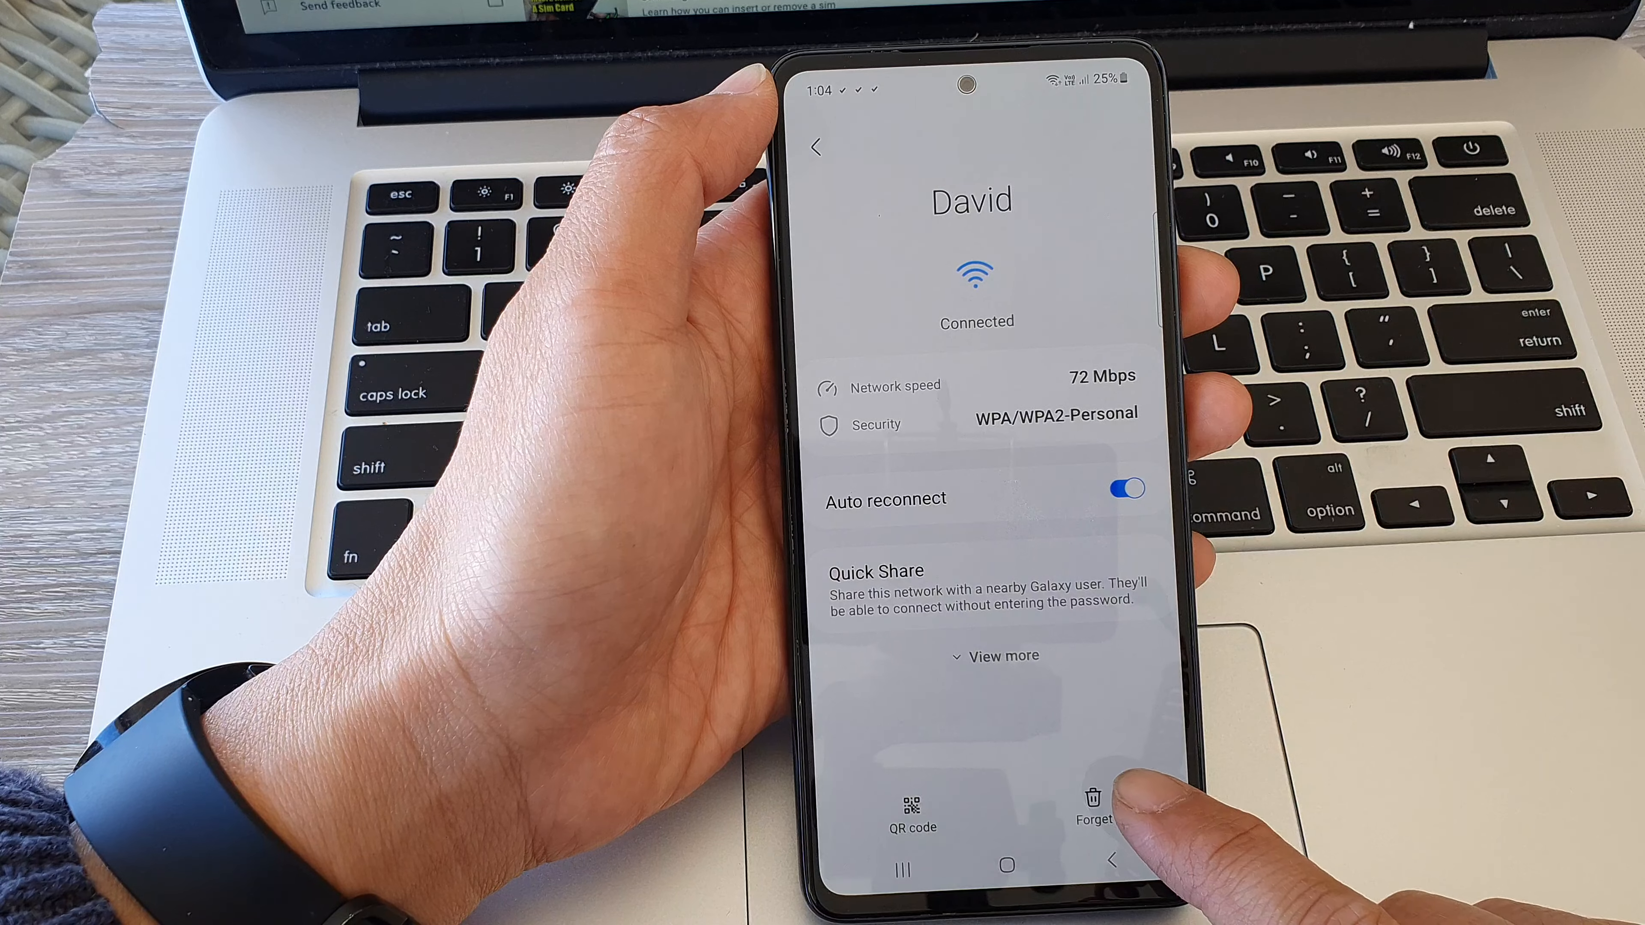
- Forget the 'David' network so it drops to the available networks list
left_click(1092, 808)
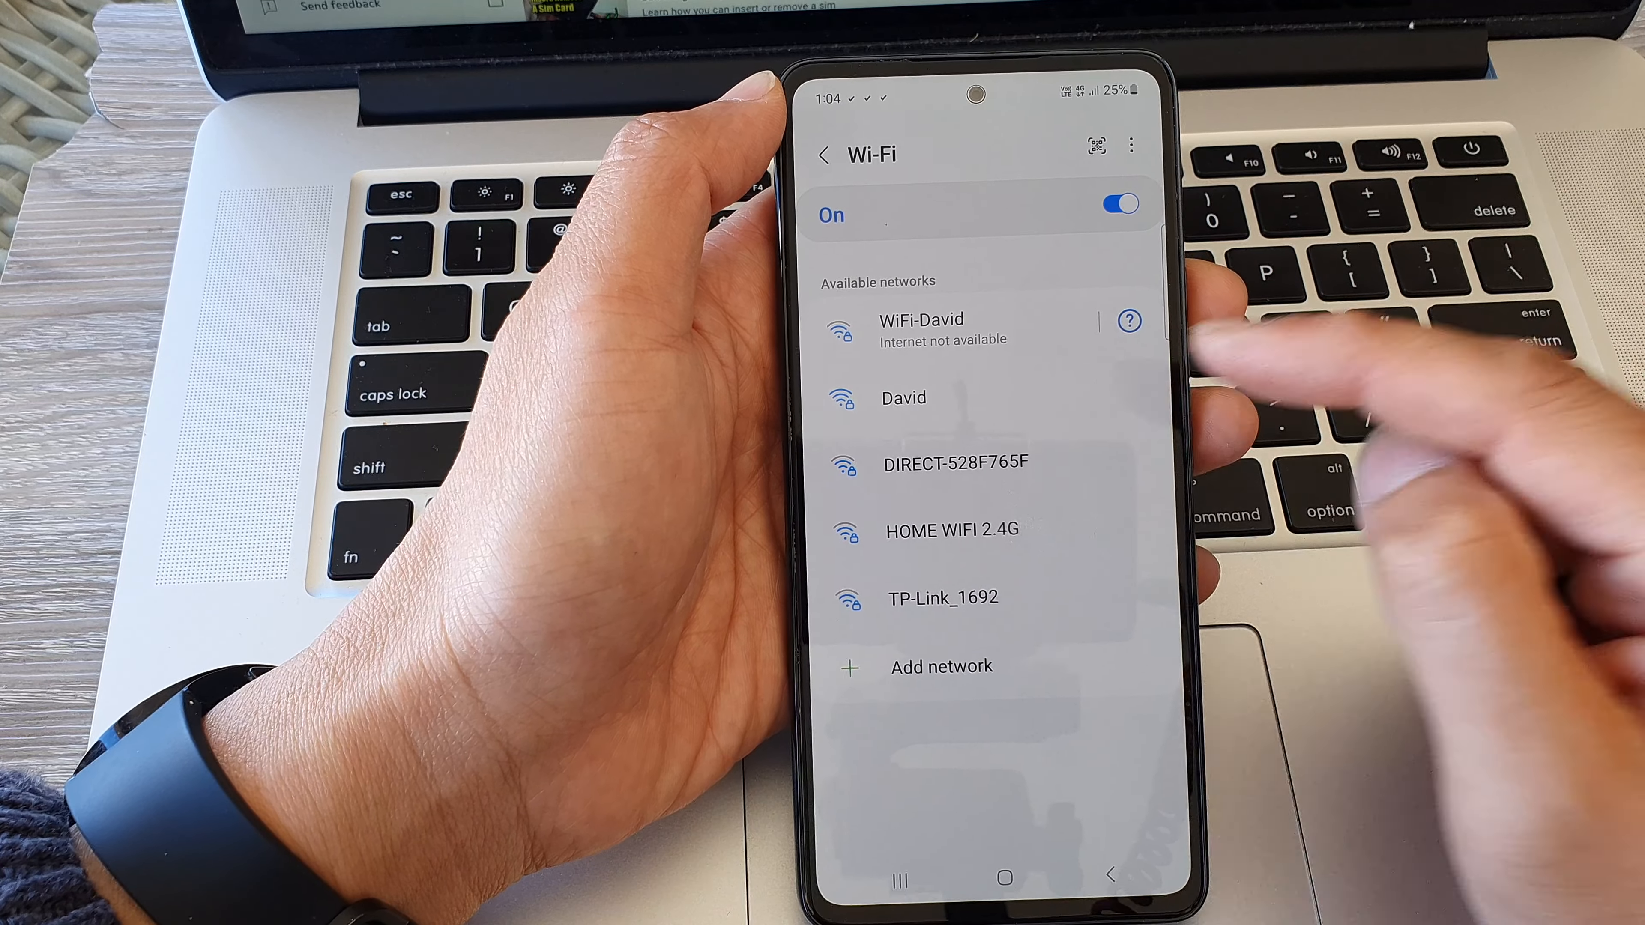
- Tap 'David' to confirm it now asks for a password, then return to the home screen
left_click(903, 397)
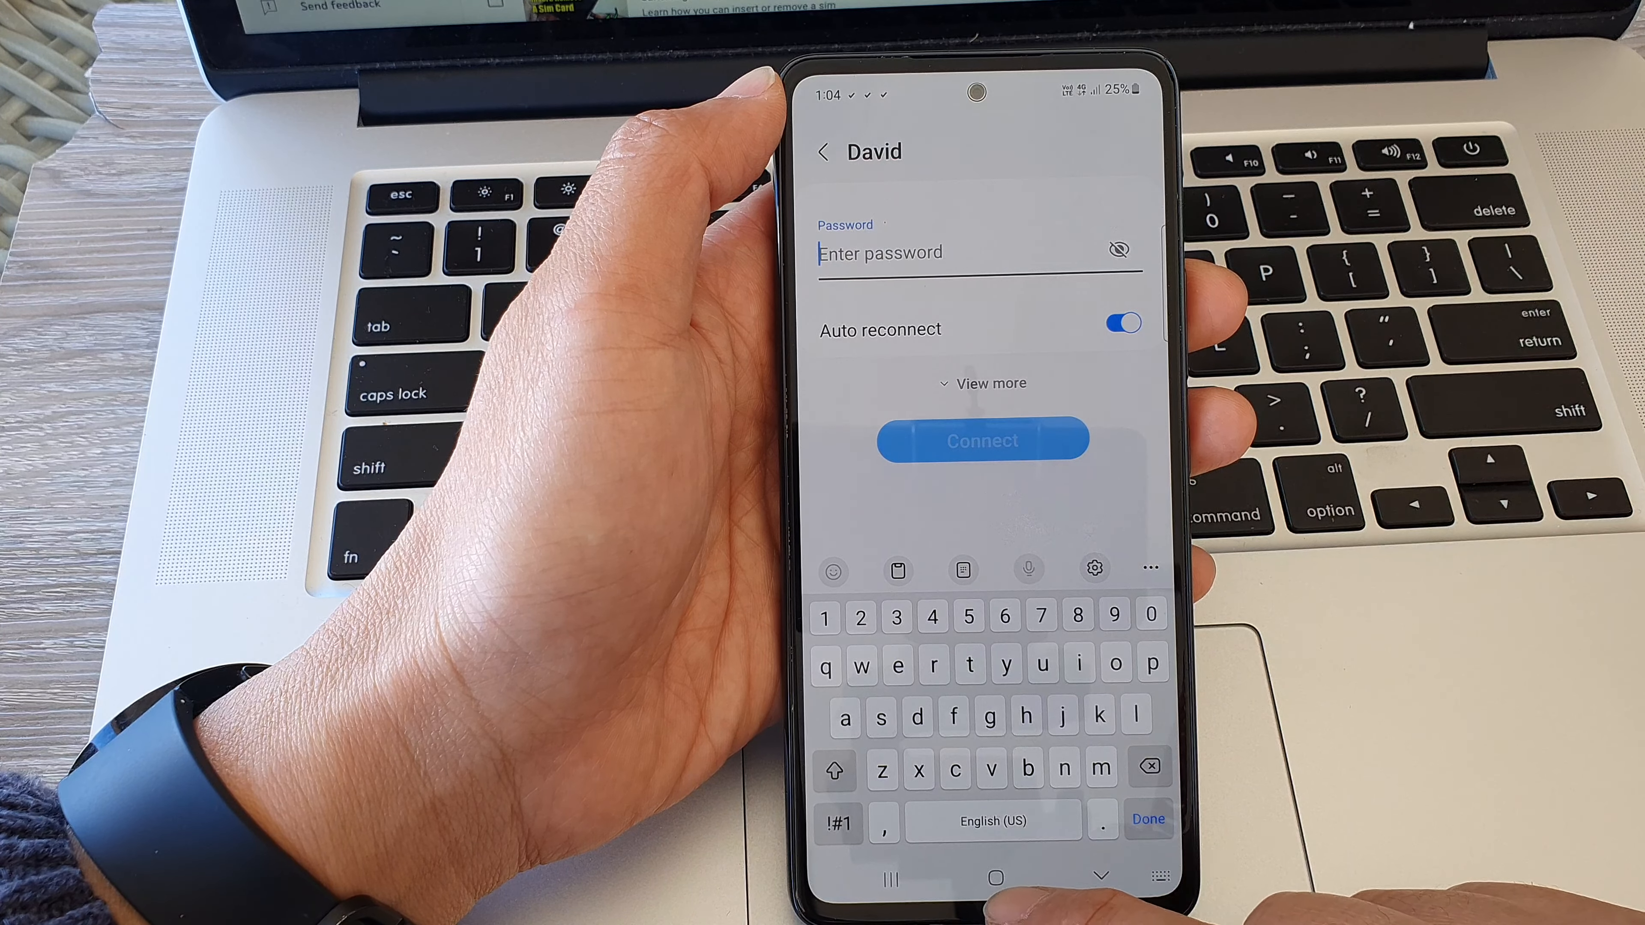
left_click(995, 879)
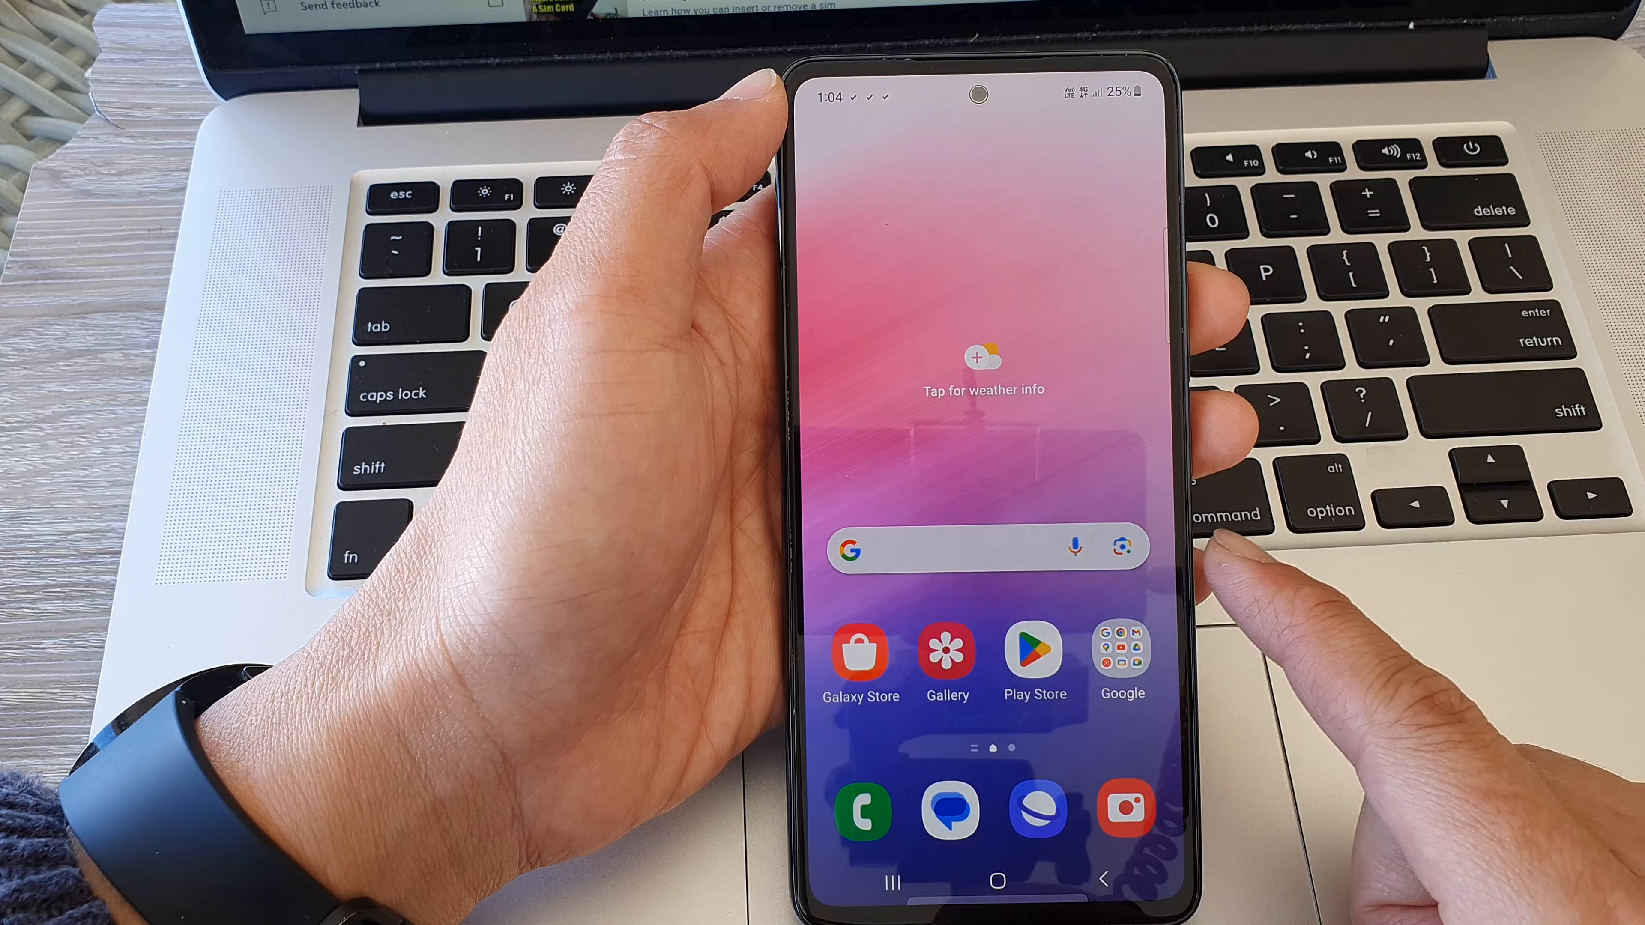